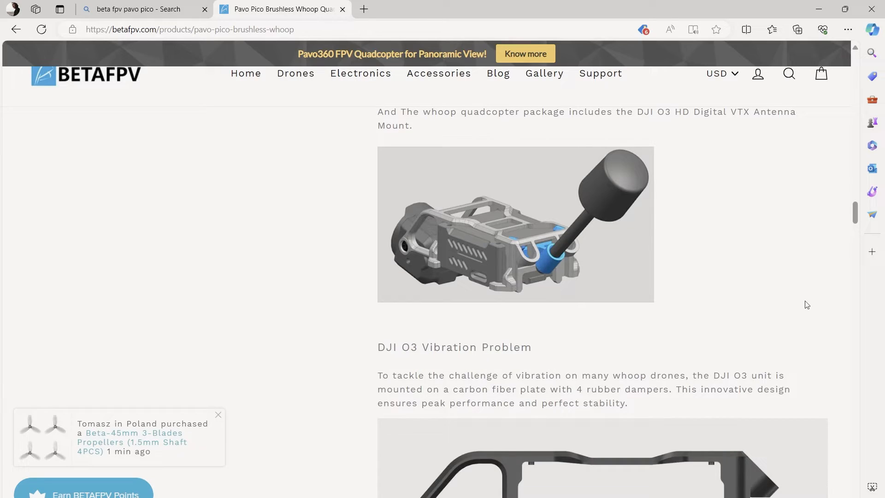
# - Scroll the Pavo Pico product page past troubleshooting to the Flight Controller details
pyautogui.scroll(-3)
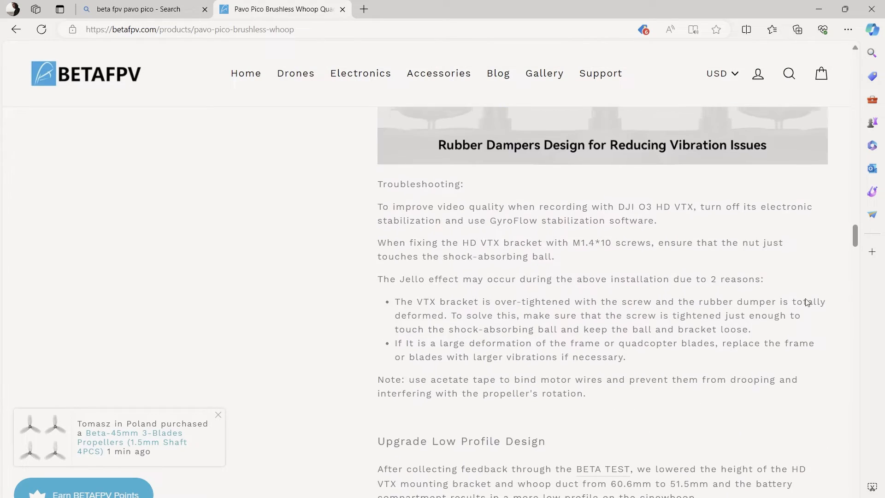
pyautogui.scroll(-3)
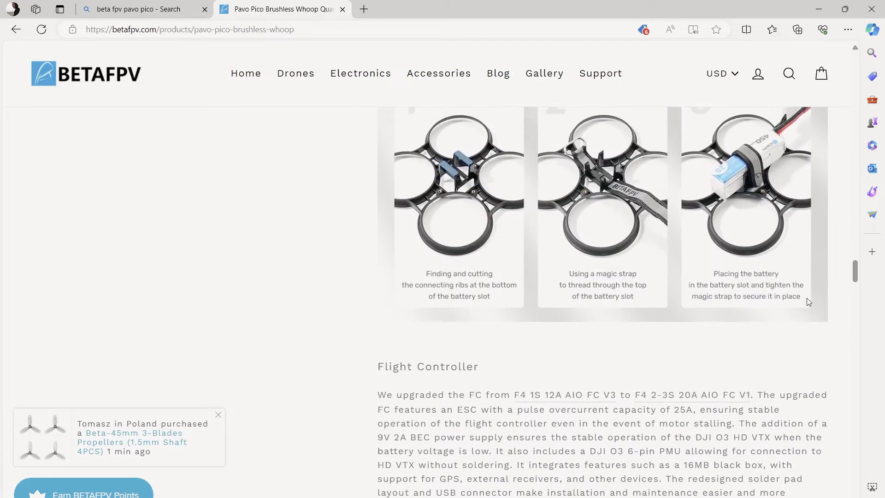
pyautogui.scroll(3)
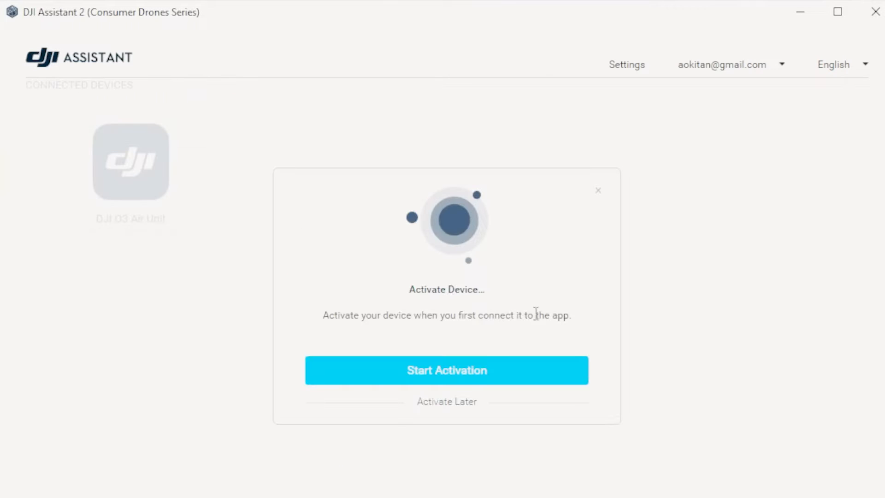
# - Start activation of the DJI O3 Air Unit and confirm the bound account
pyautogui.click(446, 369)
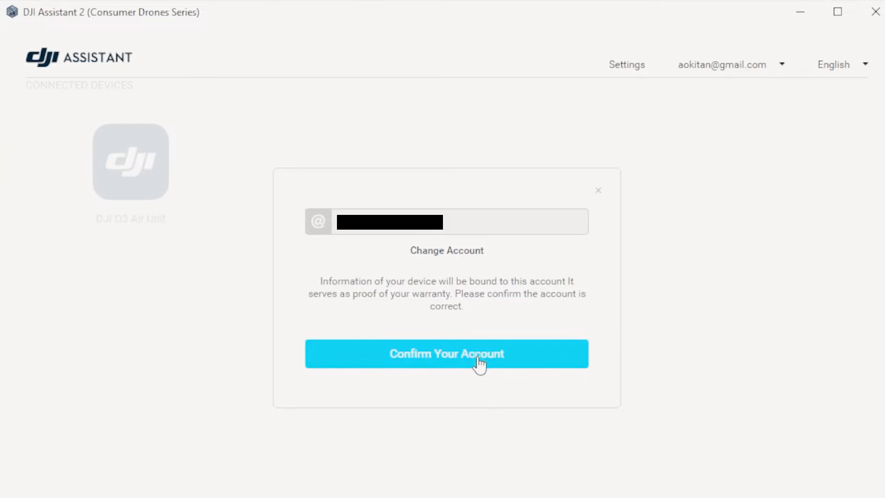
pyautogui.click(446, 354)
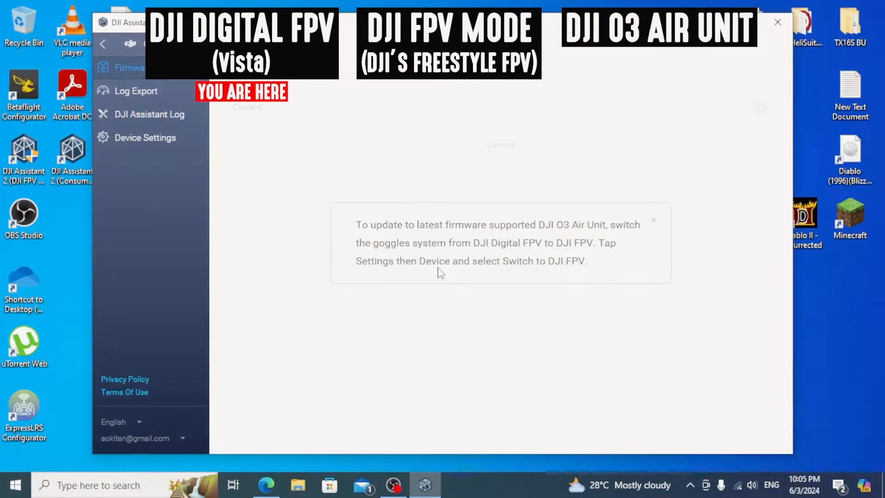
pyautogui.moveTo(395, 281)
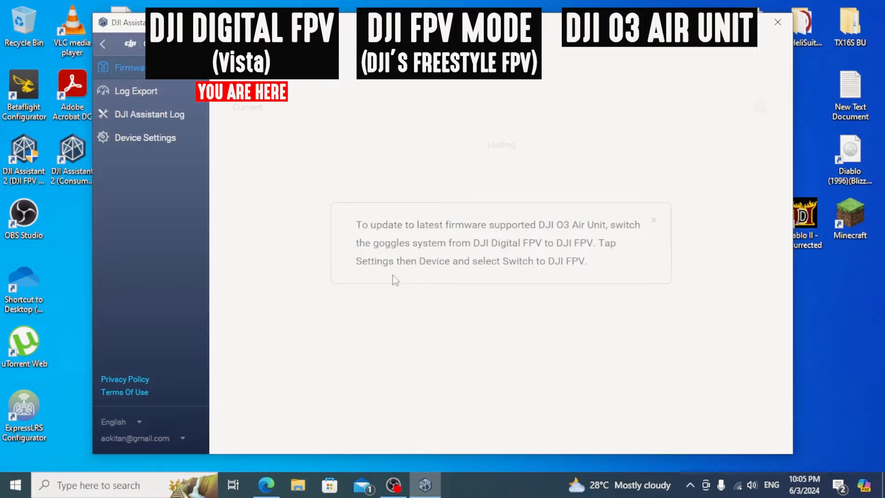
pyautogui.moveTo(529, 275)
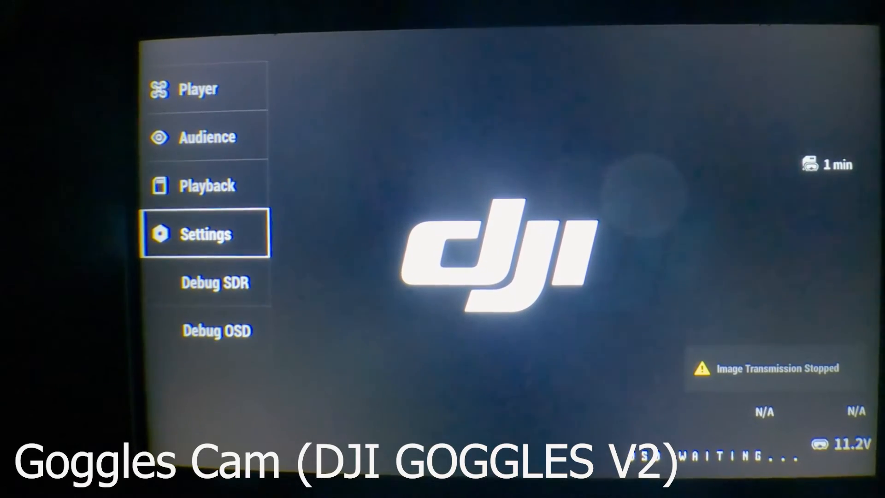
# - From the goggles Settings > Device menu, switch the system over to DJI FPV
pyautogui.click(205, 233)
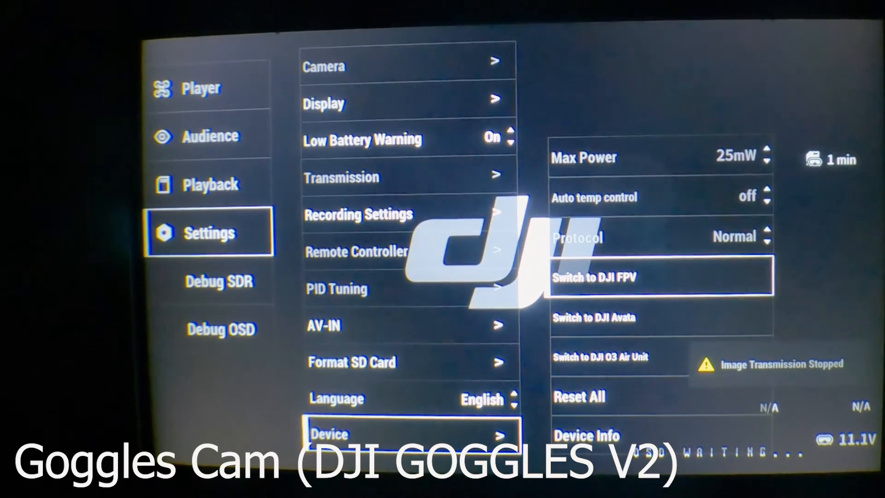
pyautogui.click(660, 277)
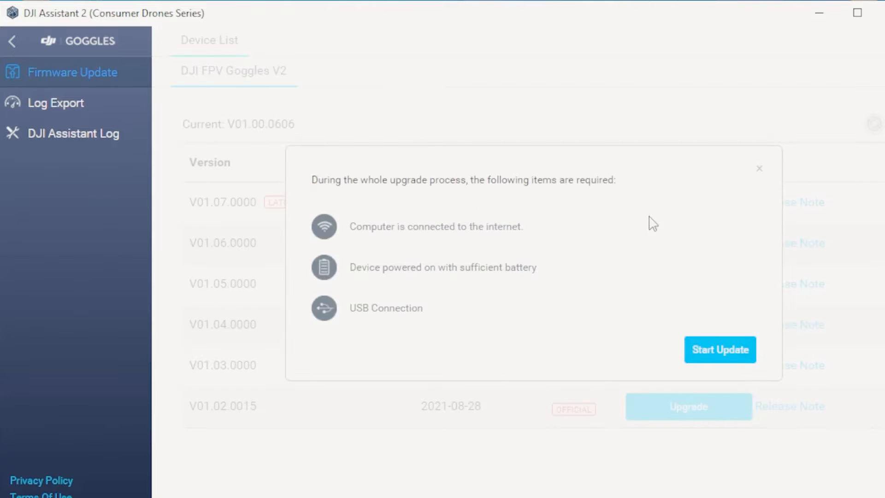
# - Run the goggles firmware update to V01.07.0000 and leave the completed update screen
pyautogui.click(720, 349)
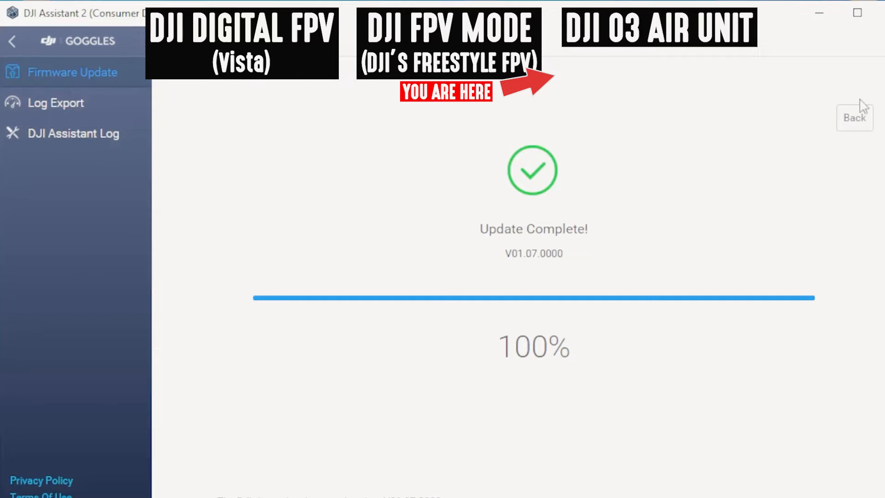
pyautogui.click(854, 117)
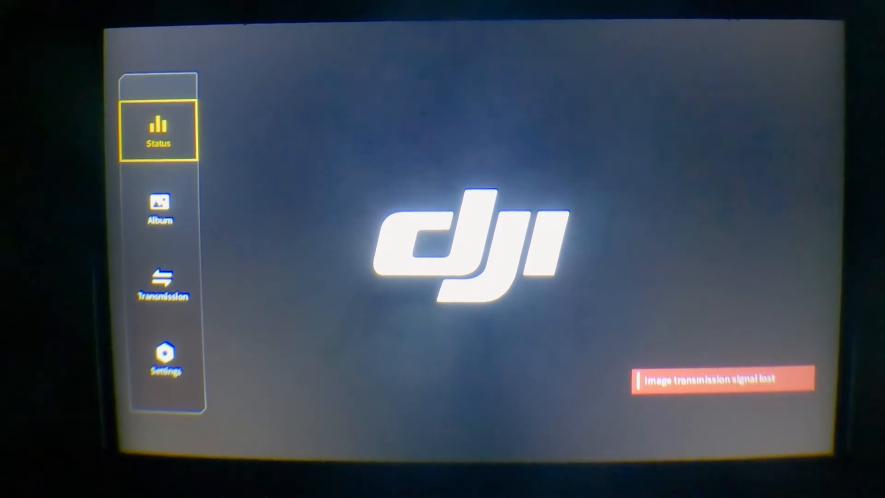
# - In the goggles Settings > About menu, set the aircraft model to DJI FPV
pyautogui.click(165, 358)
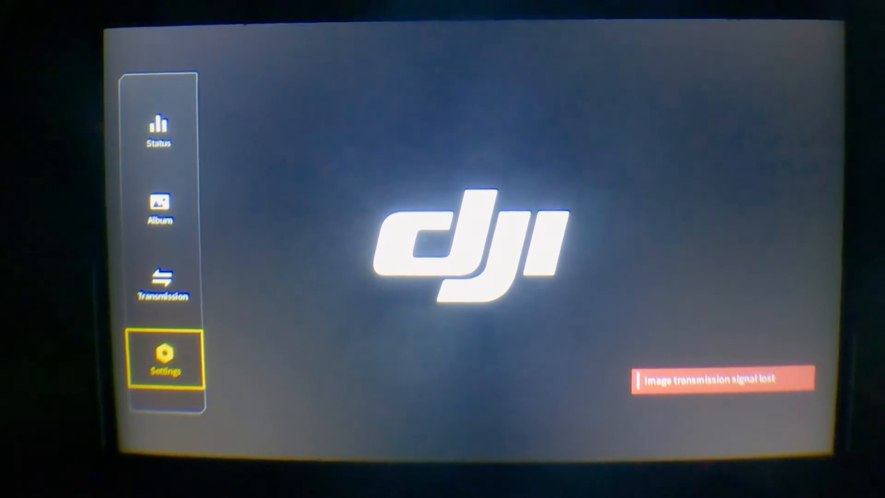
pyautogui.click(165, 359)
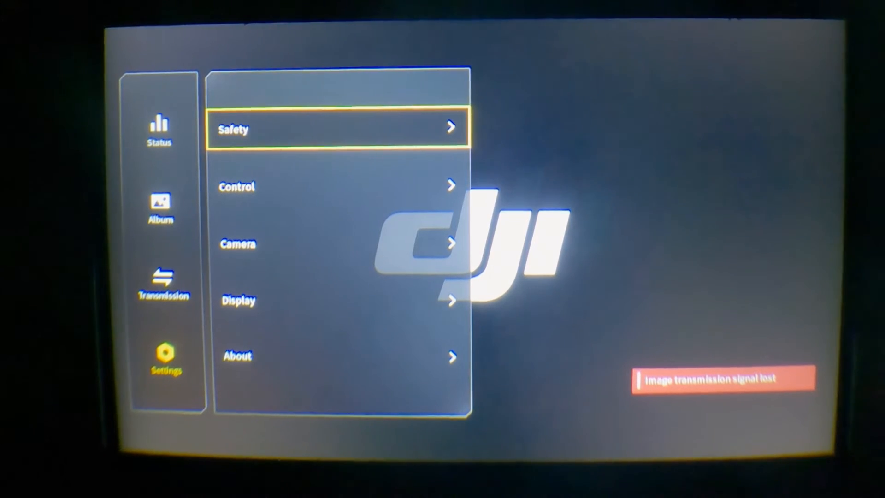
pyautogui.click(237, 356)
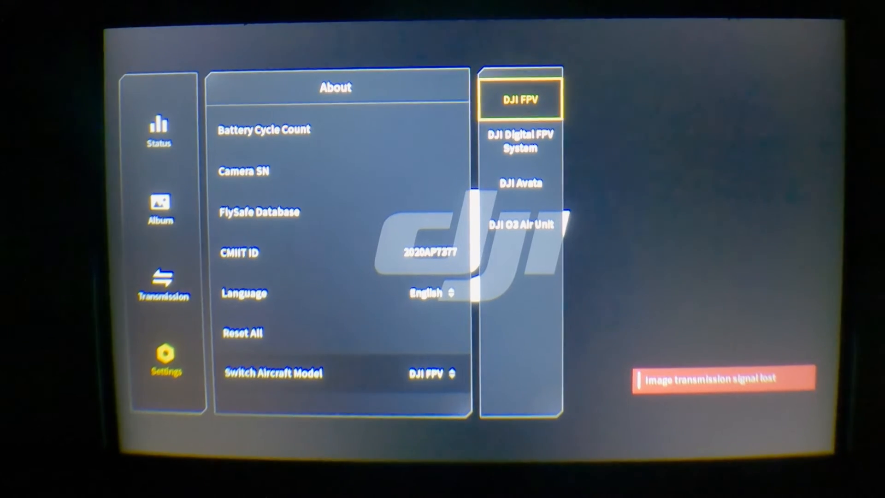
pyautogui.click(521, 224)
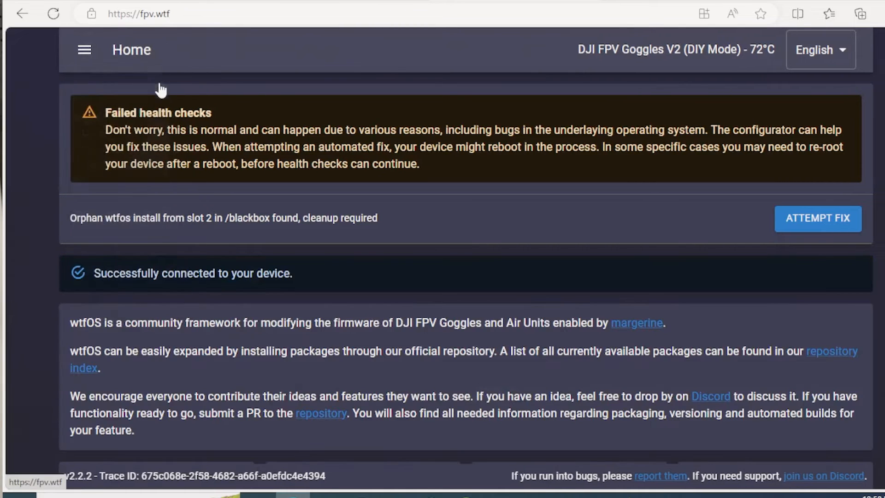
pyautogui.moveTo(659, 213)
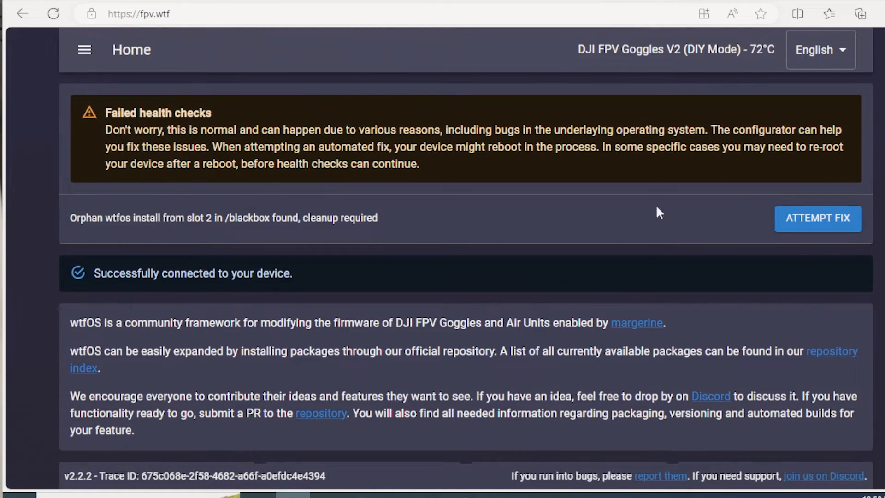
# - Start the CLI shell session and copy the unrd slot reset commands from the video description
pyautogui.click(84, 50)
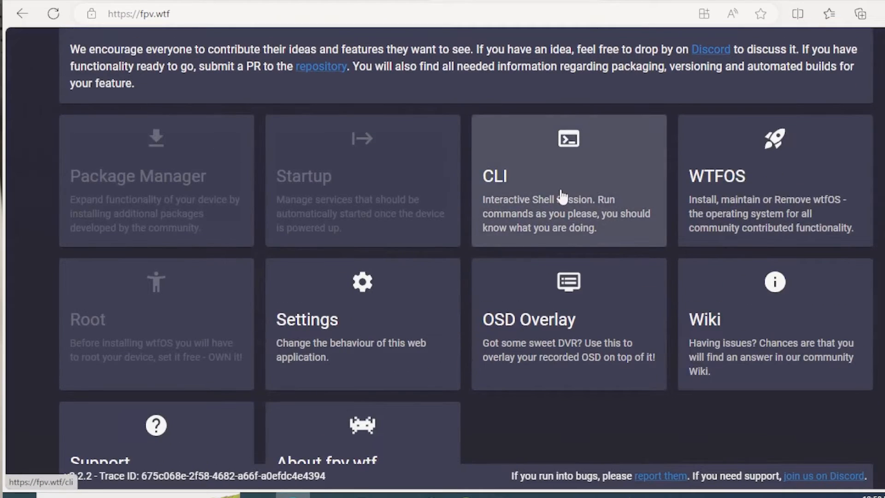
pyautogui.click(568, 181)
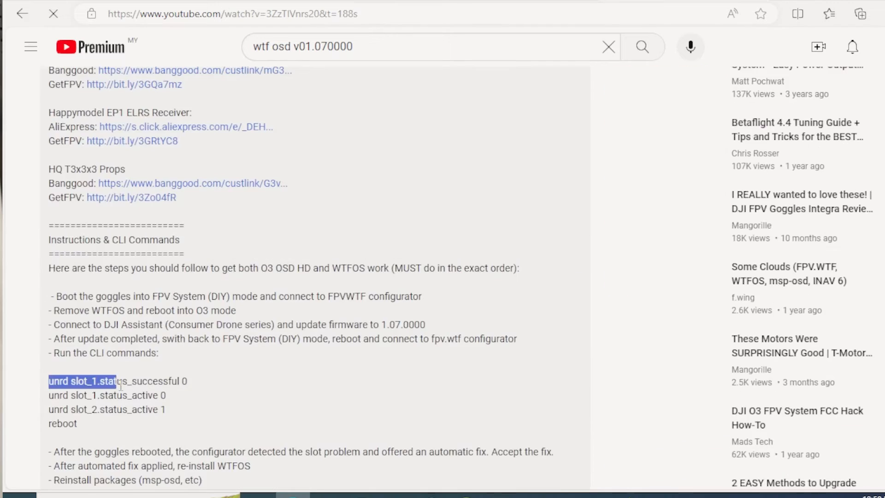
pyautogui.rightClick(119, 402)
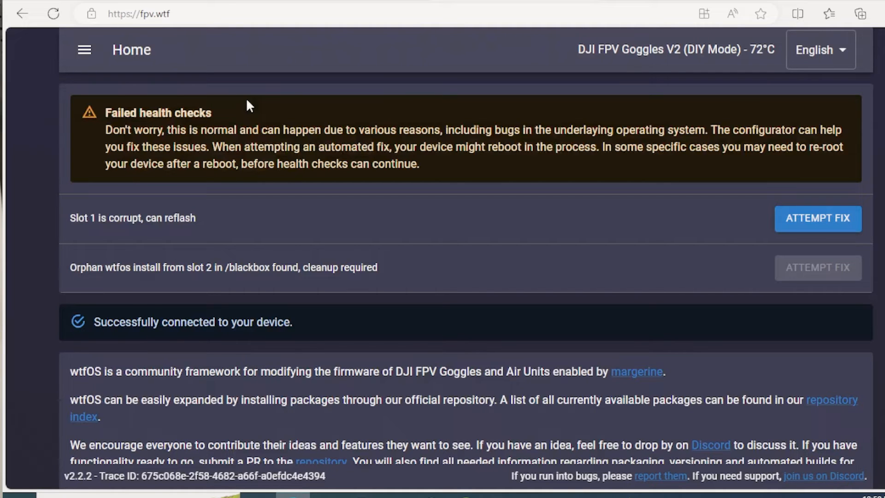
# - Attempt the fix for the corrupt, reflashable Slot 1 until health checks pass
pyautogui.click(818, 219)
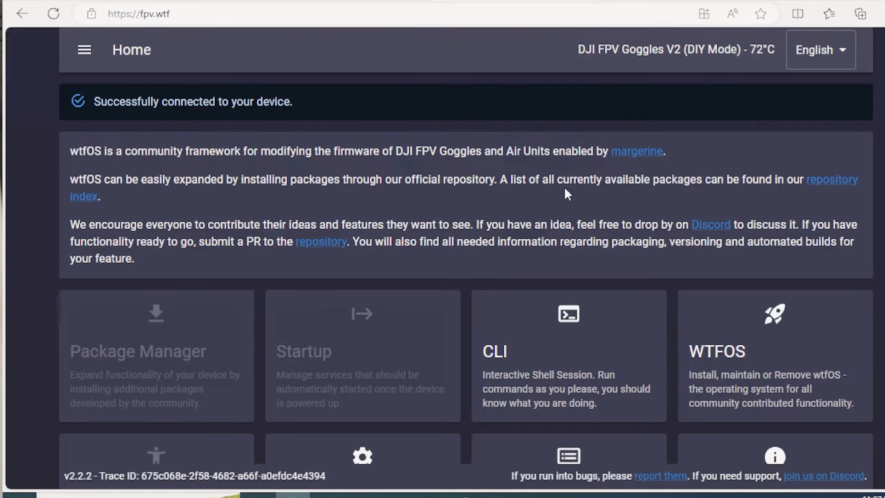
# - Install WTFOS on the goggles from the WTFOS section and follow the install log
pyautogui.click(773, 356)
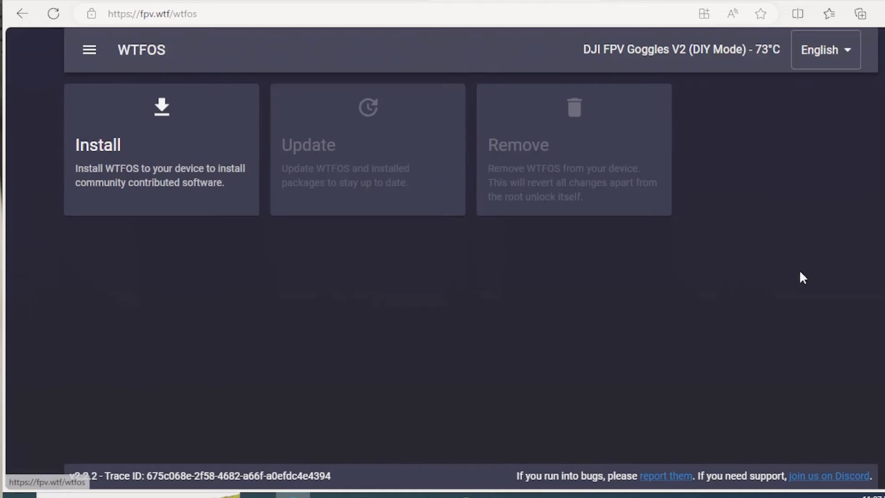
pyautogui.click(161, 149)
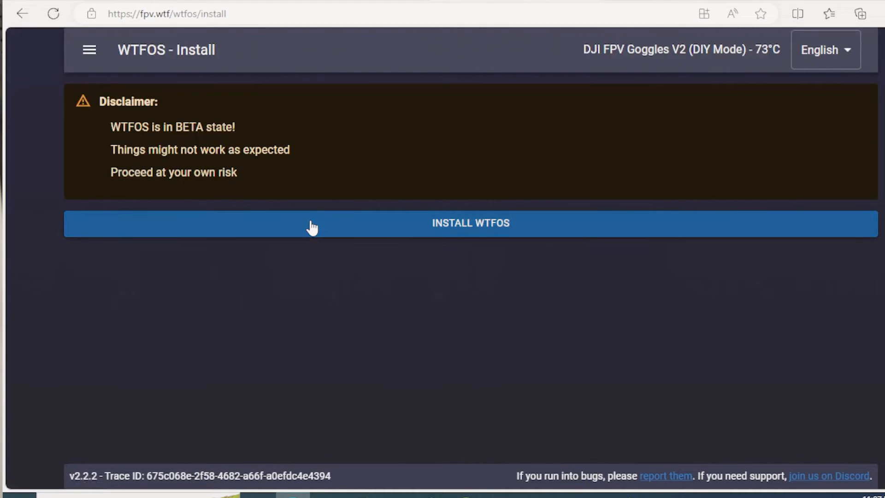
pyautogui.click(470, 223)
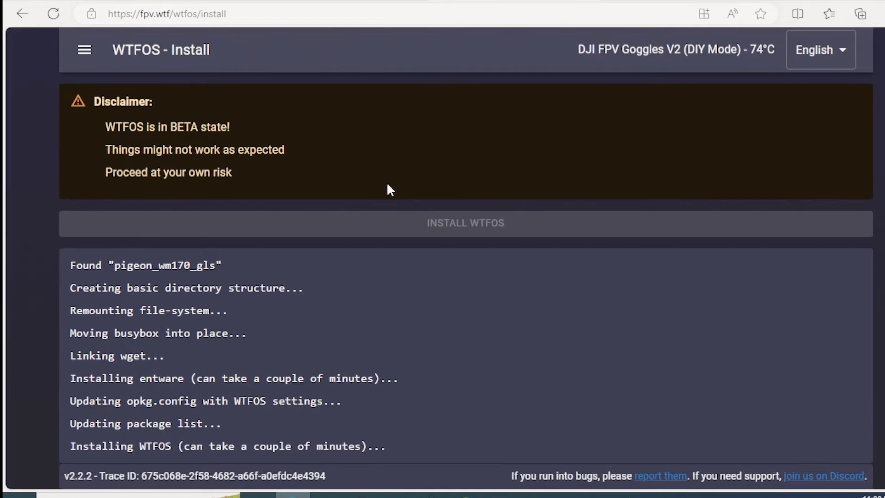
pyautogui.scroll(-3)
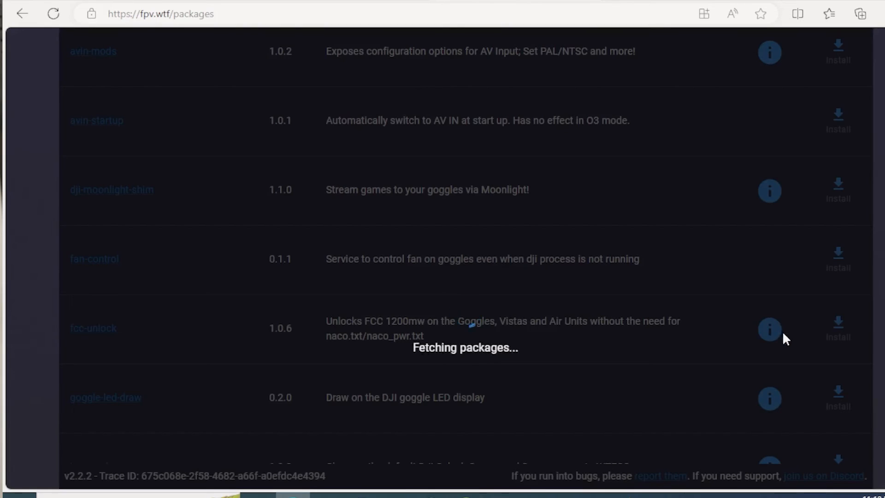
# - Install the fcc-unlock package and move down the list toward goggle-led-draw and msp-osd
pyautogui.click(838, 330)
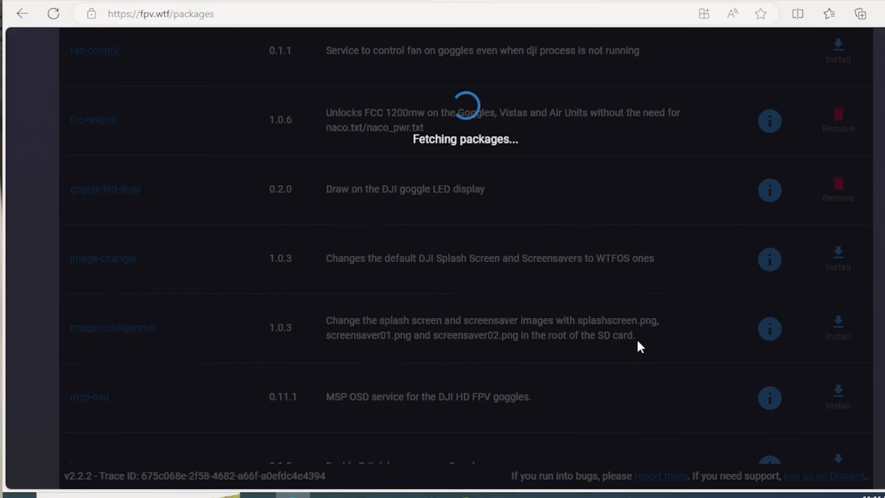
pyautogui.scroll(-3)
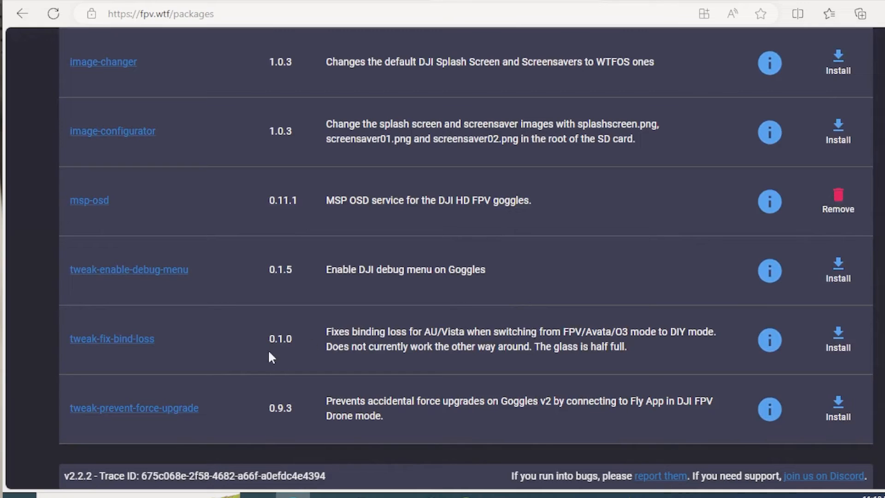
pyautogui.moveTo(775, 357)
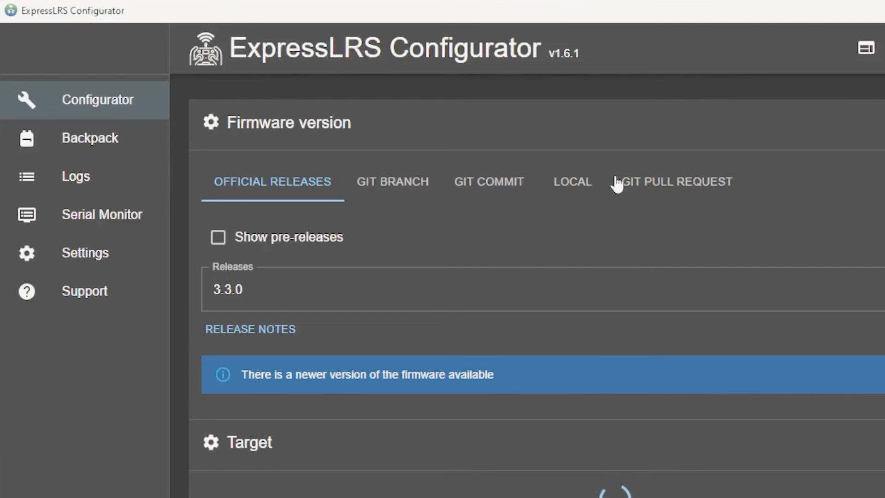
# - Select the BETAFPV 2.4 GHz category and the BETAFPV 2.4GHz AIO RX device as target
pyautogui.scroll(-3)
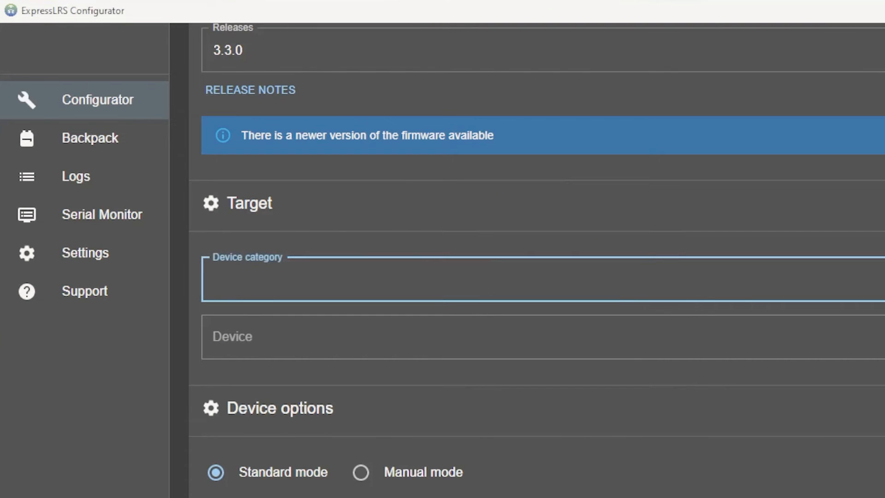
pyautogui.click(395, 277)
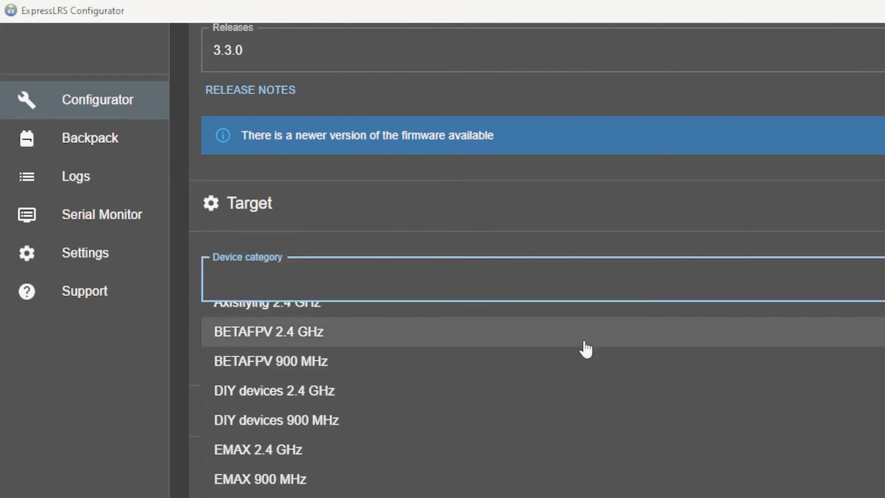
pyautogui.click(268, 331)
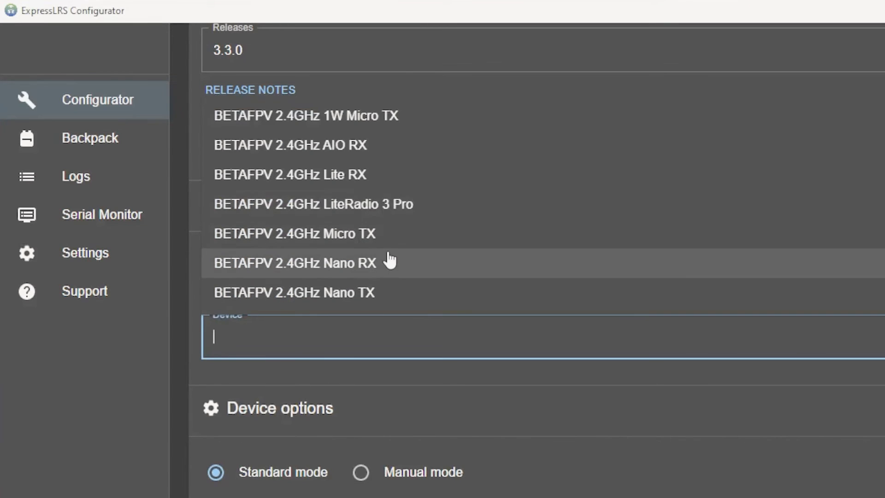
pyautogui.scroll(-3)
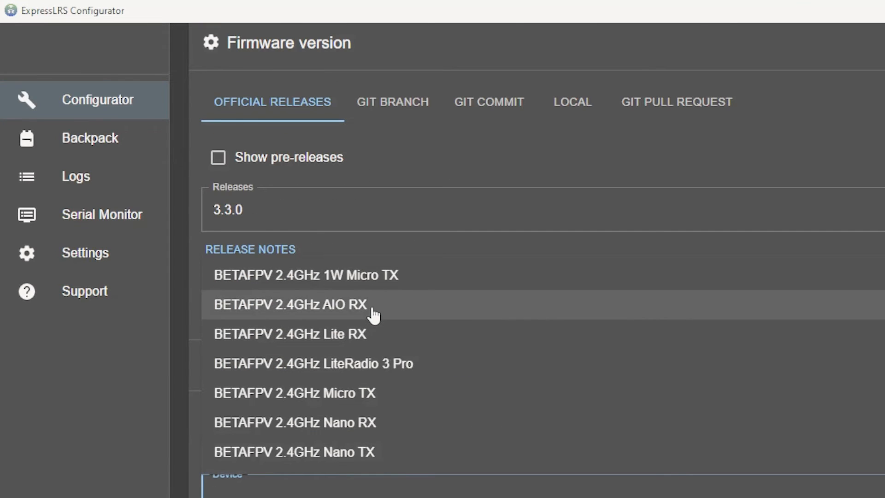
pyautogui.click(289, 304)
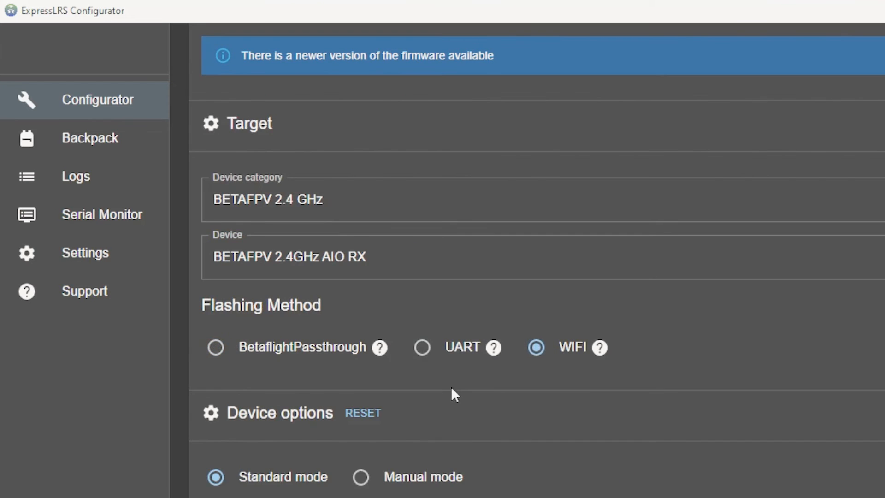
# - With WiFi flashing chosen, build the receiver firmware
pyautogui.scroll(-3)
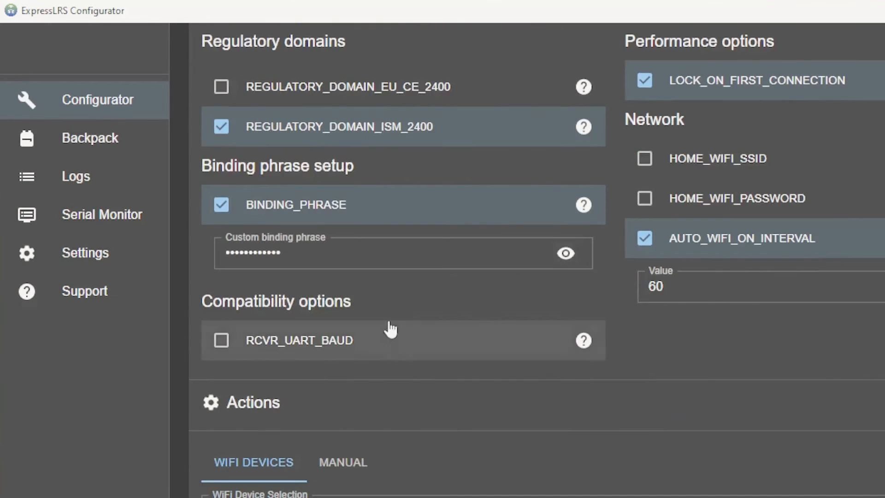
pyautogui.scroll(-3)
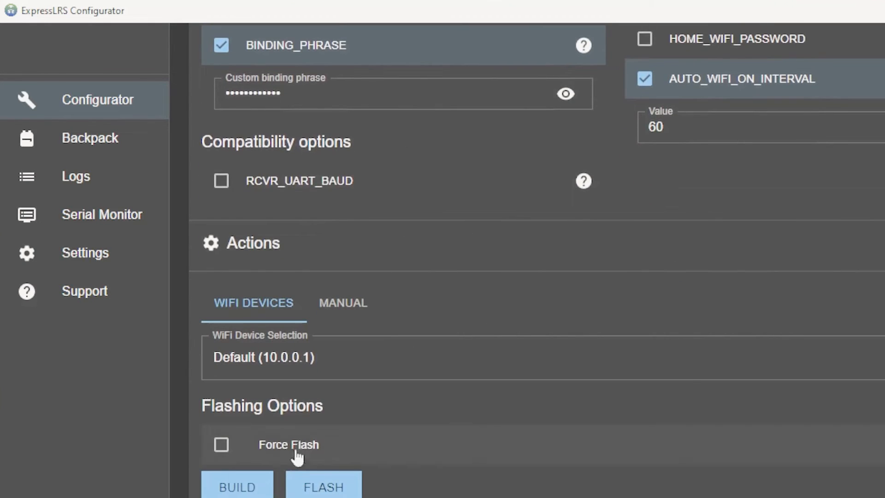
pyautogui.click(237, 486)
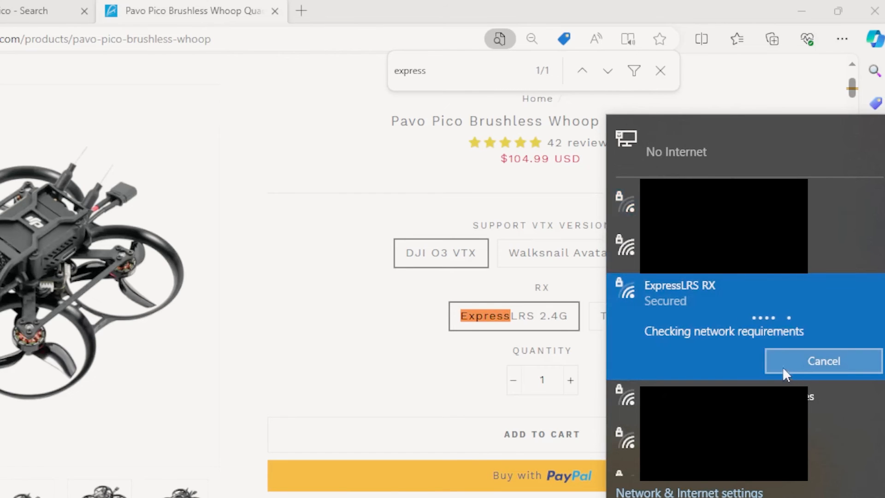
pyautogui.moveTo(658, 355)
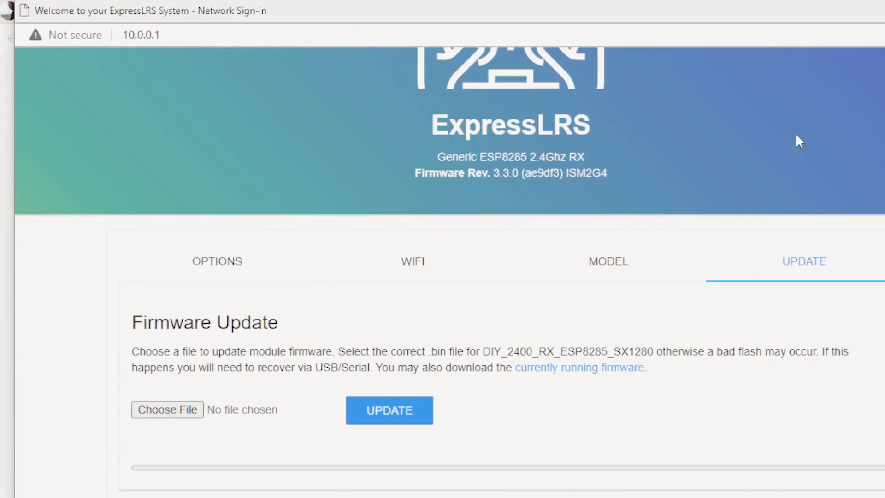
# - Select firmware.bin.gz from the pasted build folder and start flashing the receiver over WiFi
pyautogui.click(167, 409)
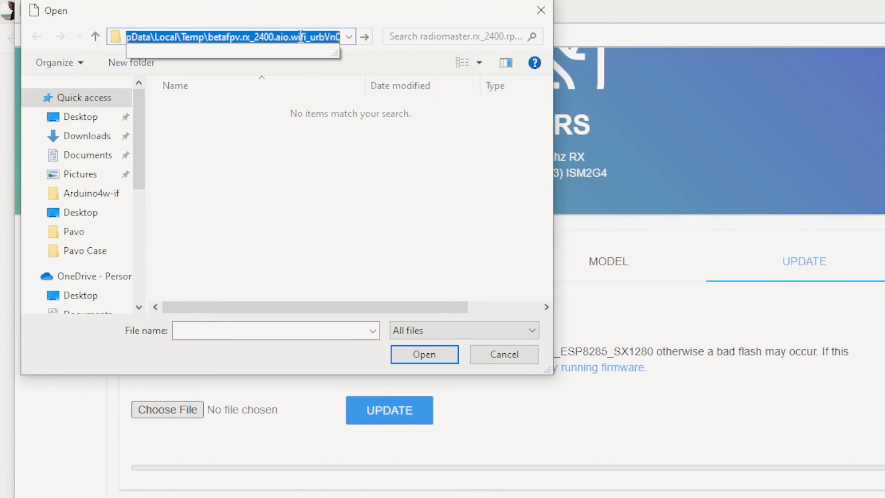
pyautogui.rightClick(361, 113)
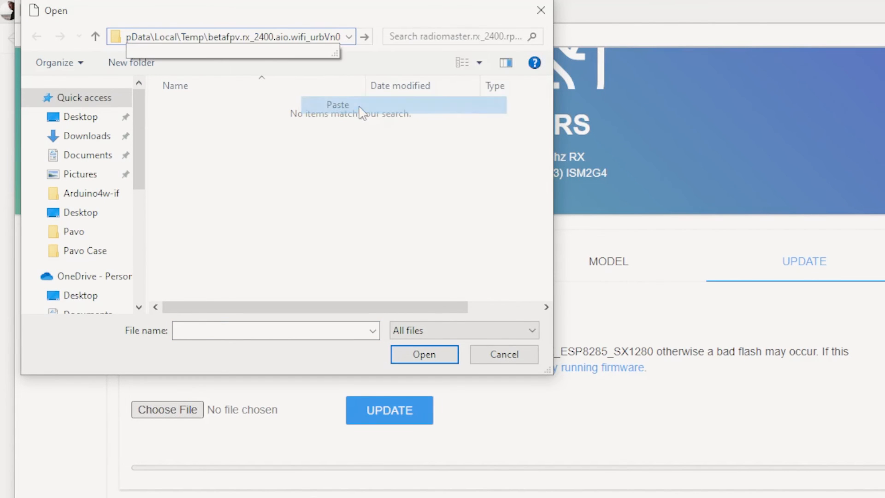
pyautogui.click(337, 105)
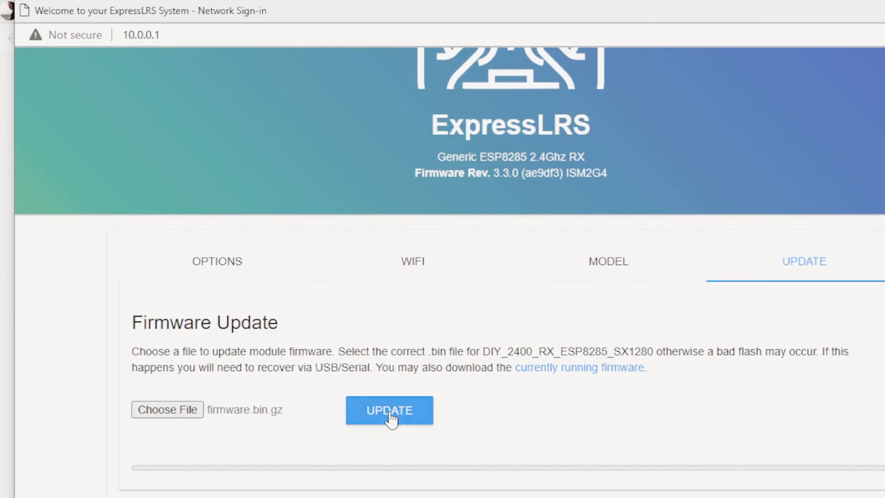
pyautogui.click(389, 410)
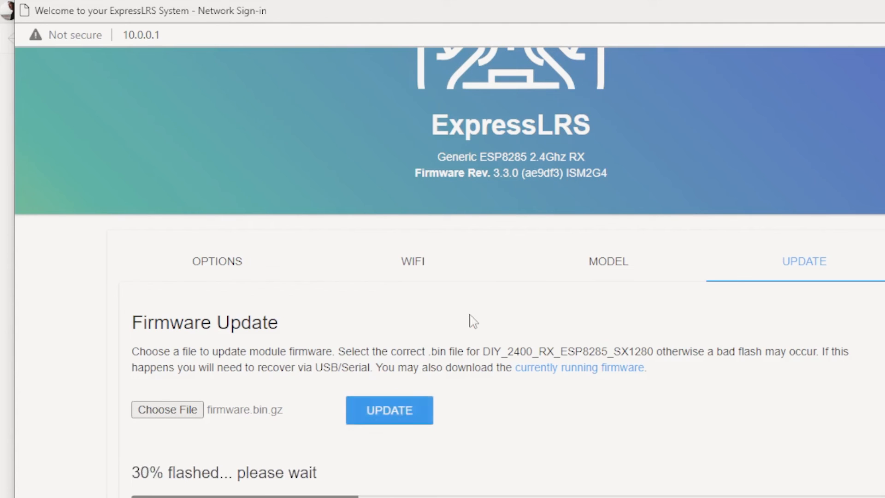